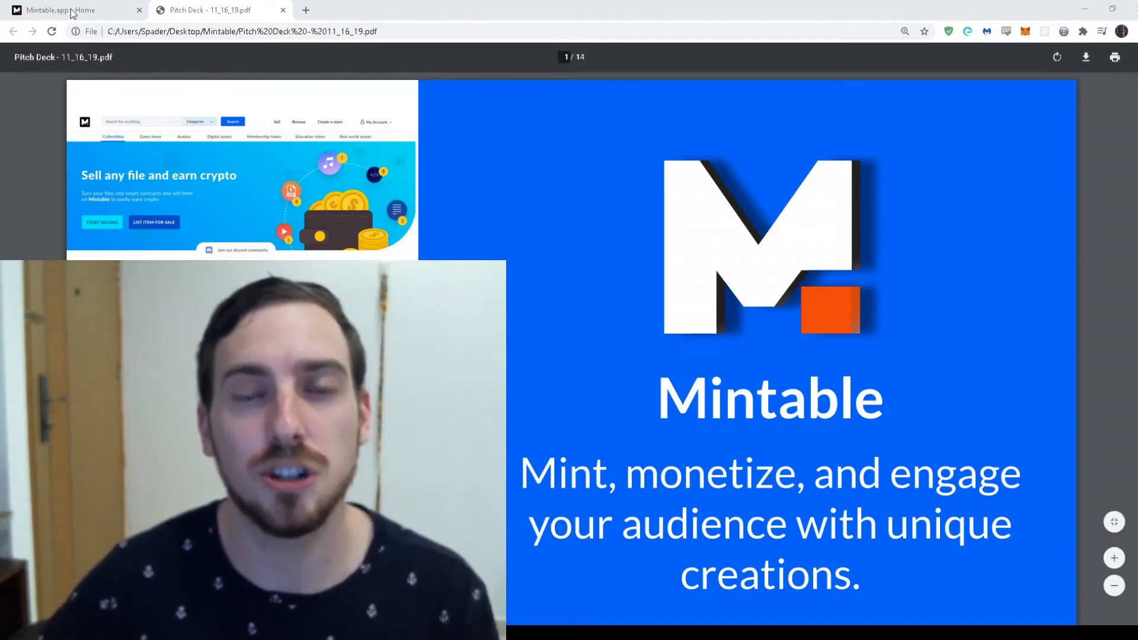
Step: Go to the Mintable home page and look over its contents
left_click(53, 9)
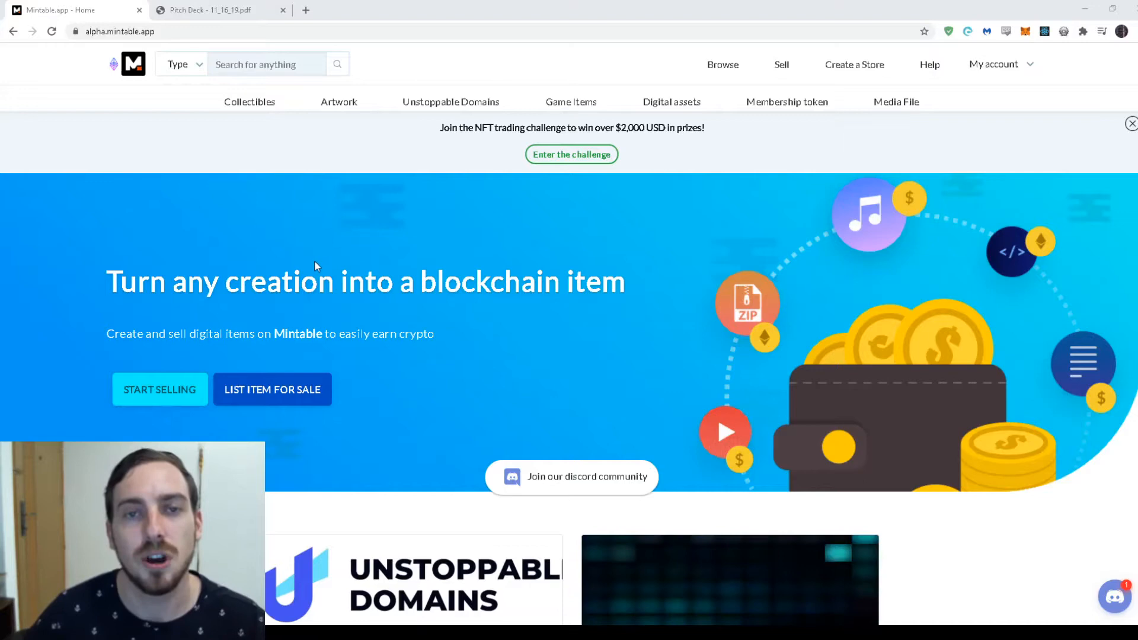
scroll("down", 3)
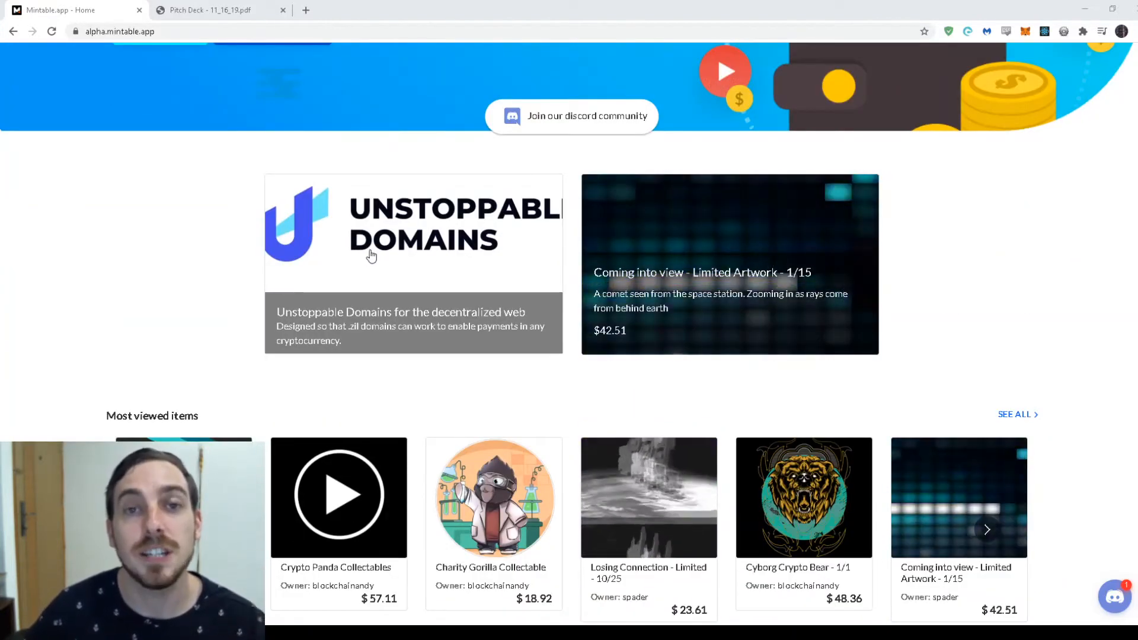
scroll("down", 3)
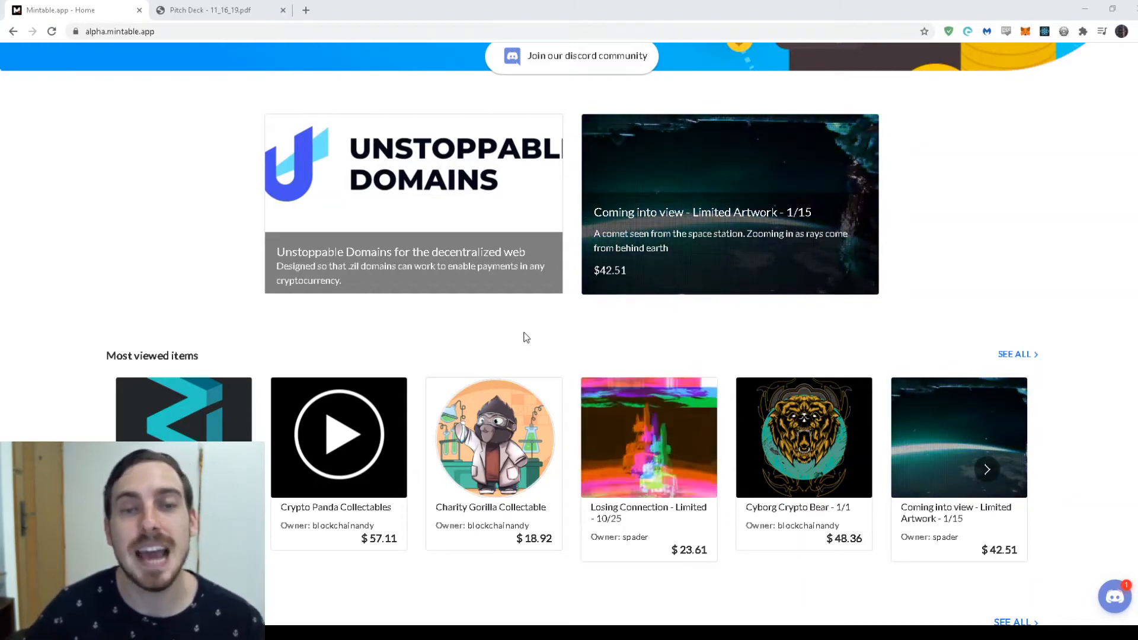
scroll("up", 3)
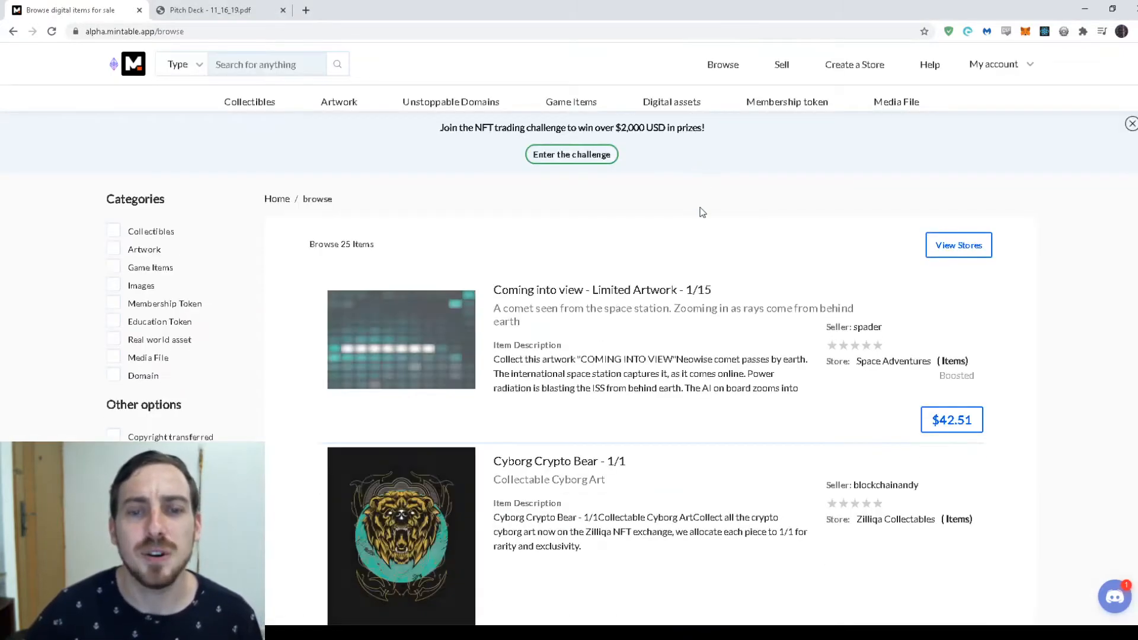
Step: Open the Cyborg Crypto Bear 1/1 listing priced at $48.36 and review its details
scroll("down", 3)
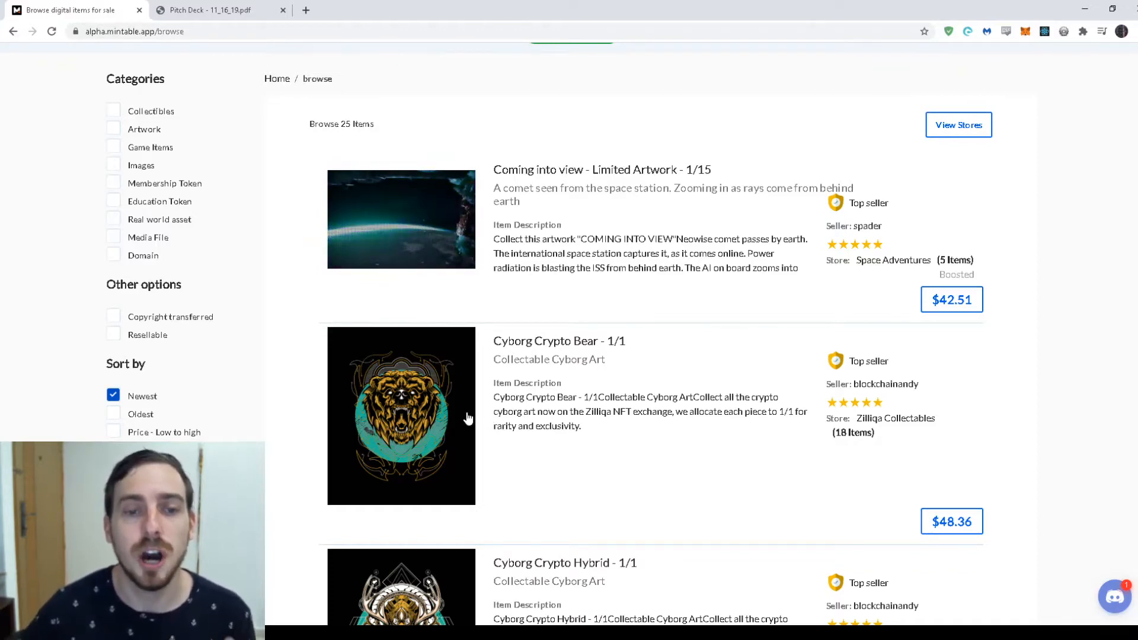
left_click(400, 417)
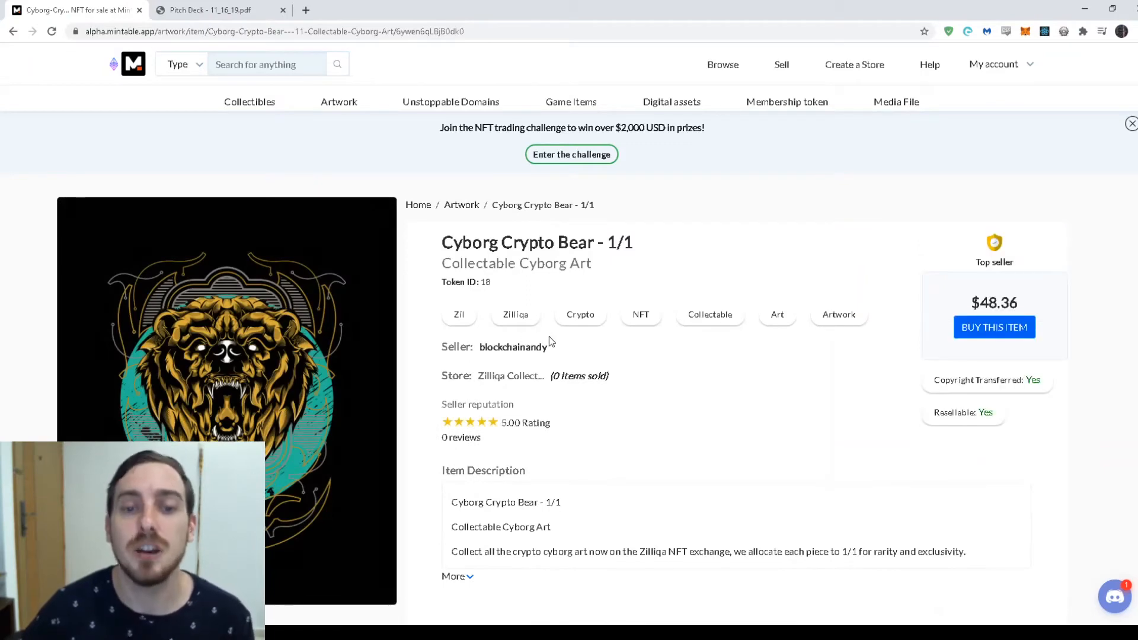
scroll("down", 3)
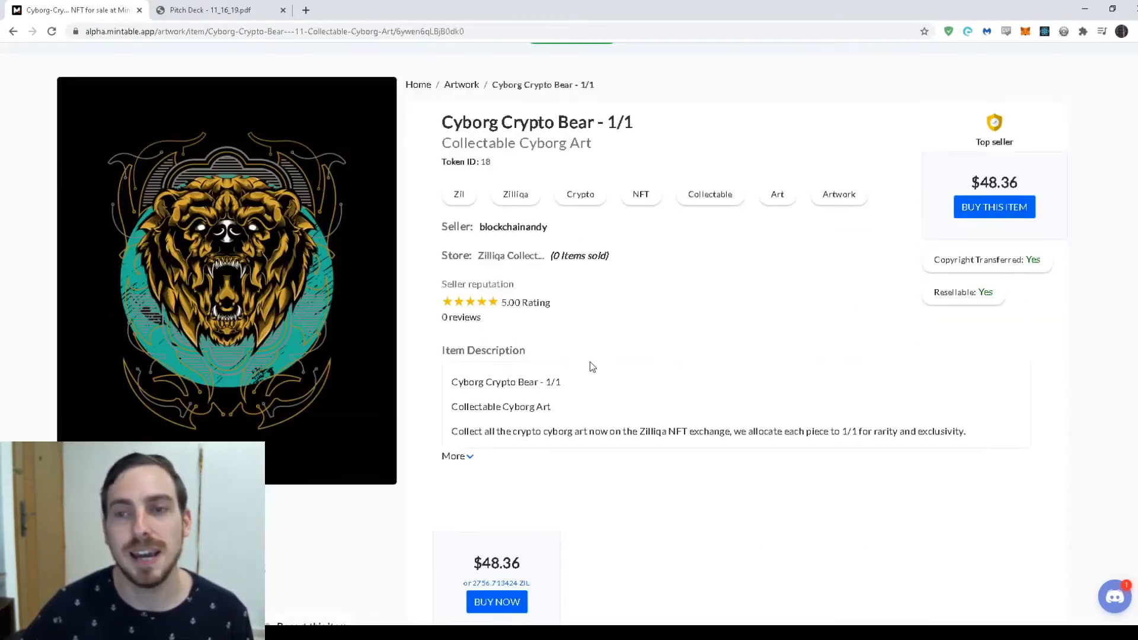
left_click(994, 207)
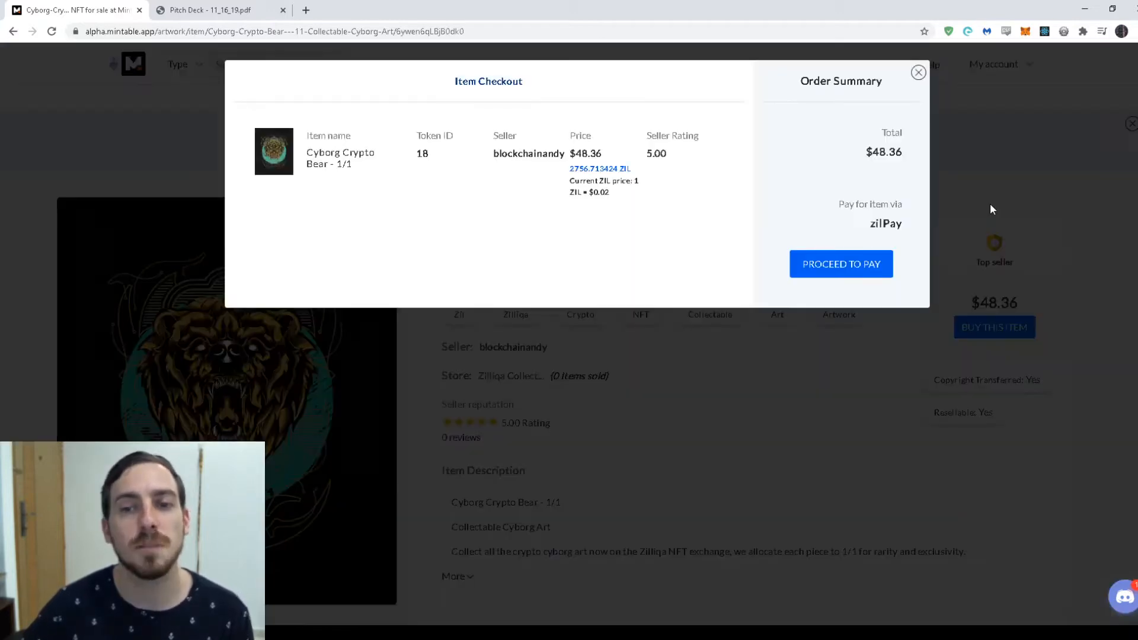
mouse_move(814, 233)
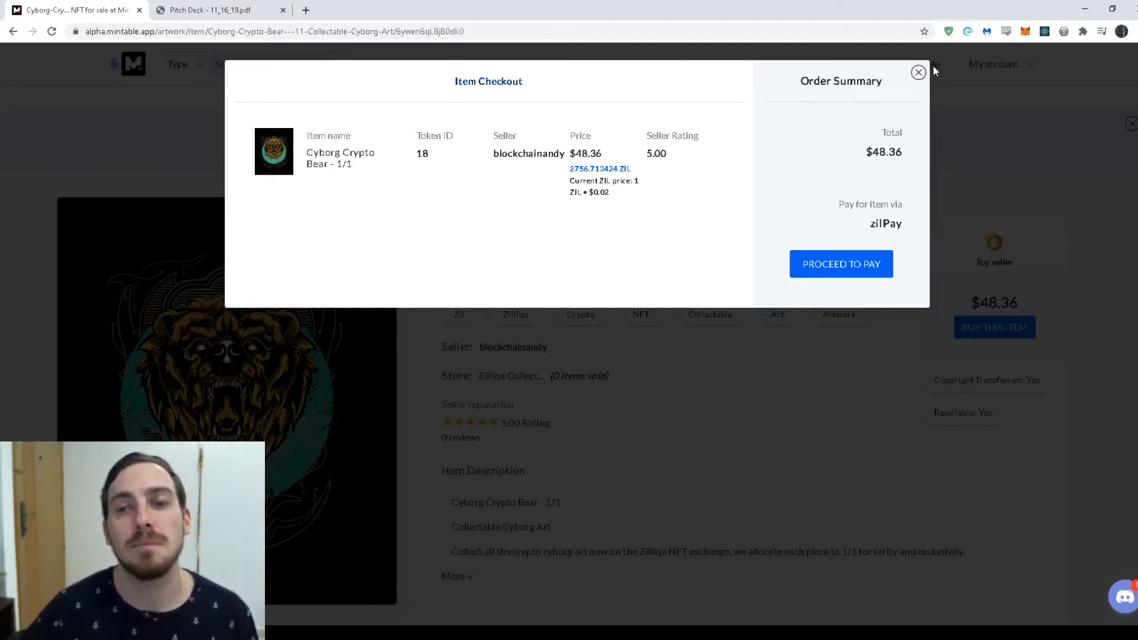
mouse_move(917, 73)
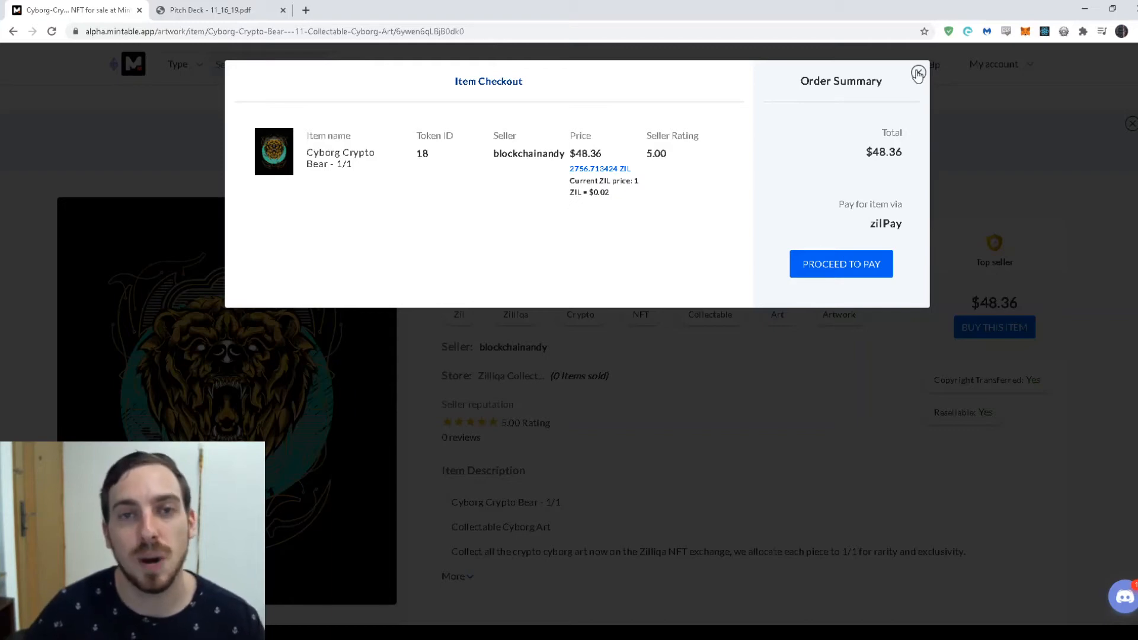
left_click(918, 74)
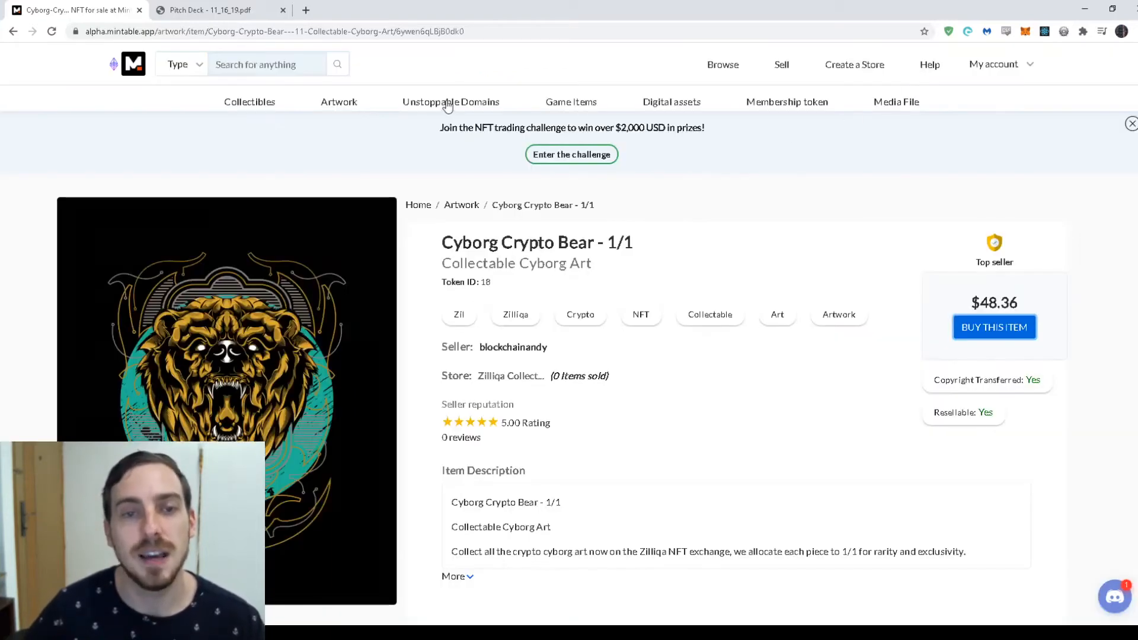
Step: Filter to the eight Unstoppable .zil domains for sale, then enter the NFT trading challenge
left_click(450, 102)
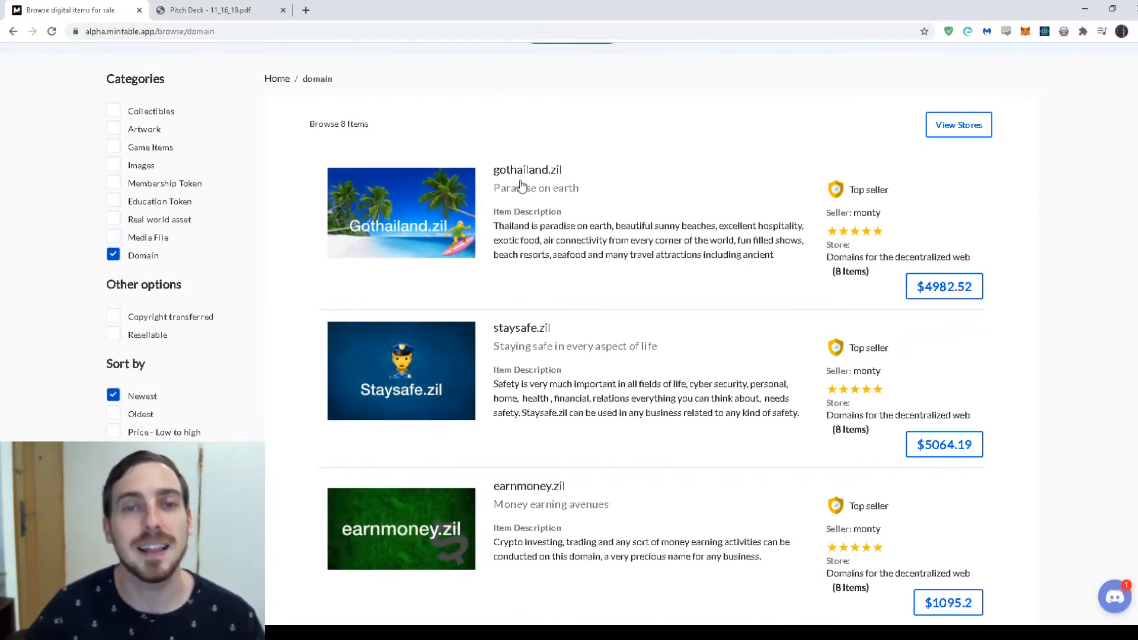
scroll("down", 3)
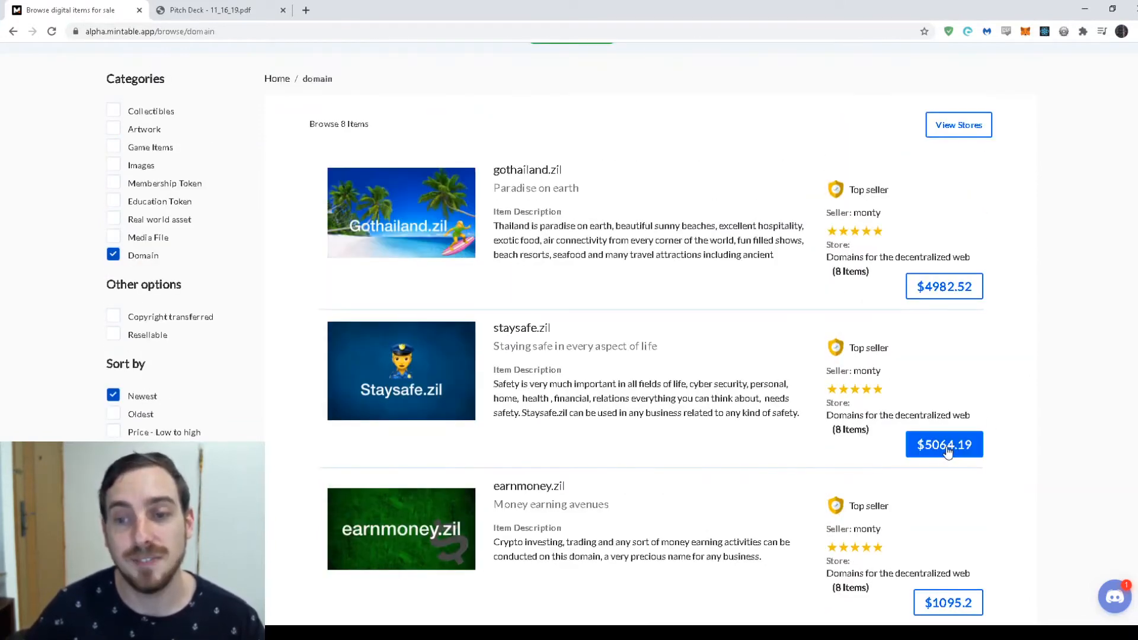
scroll("down", 3)
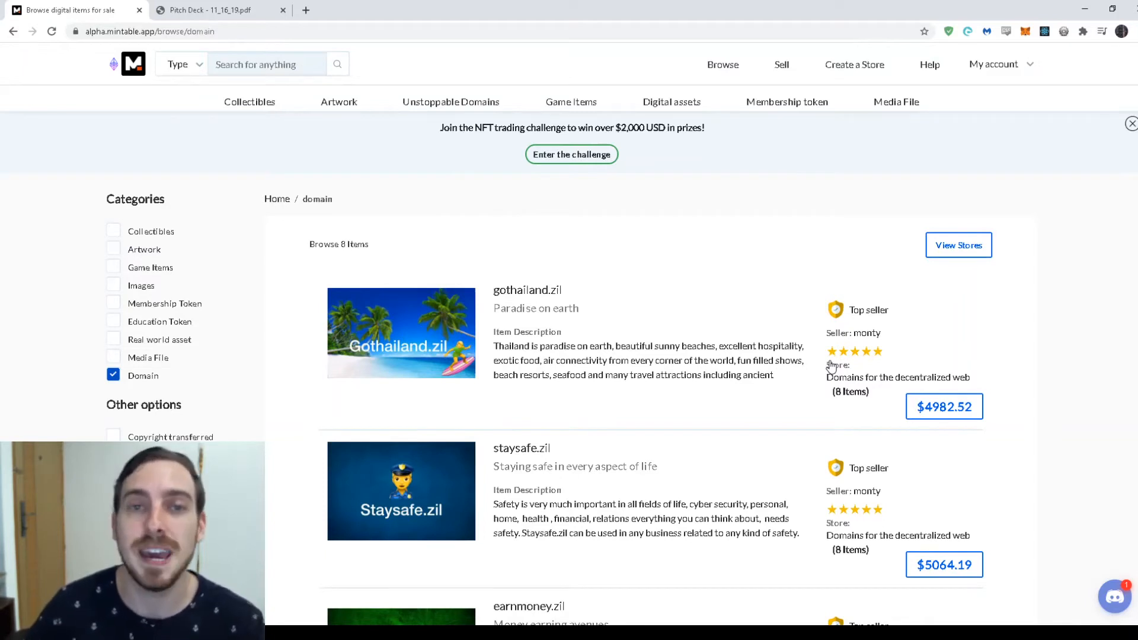
mouse_move(811, 354)
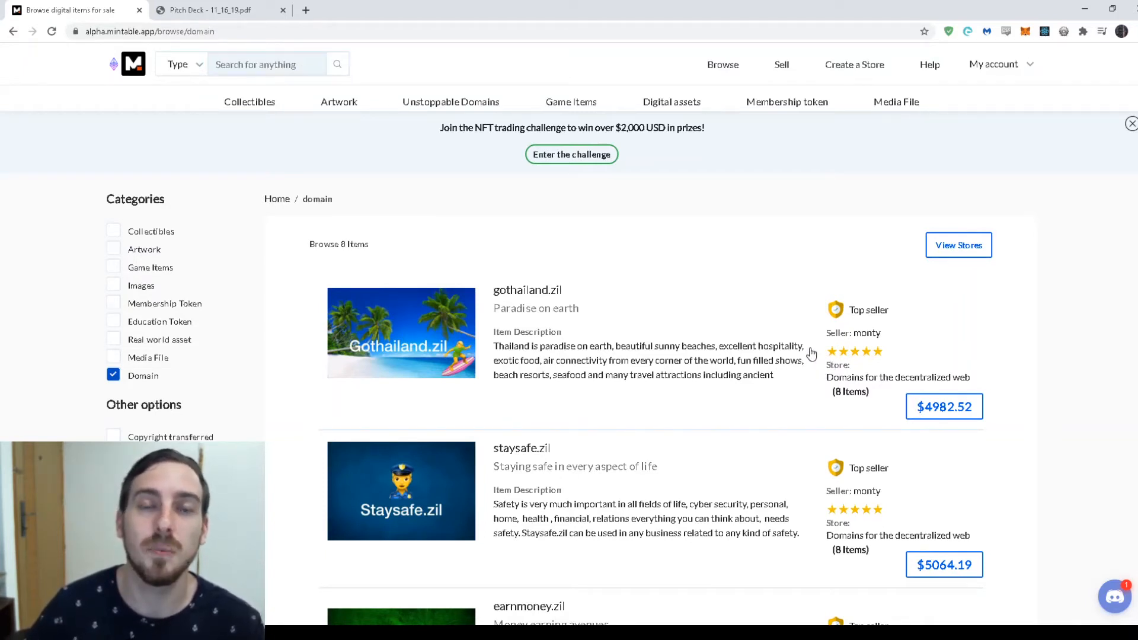
mouse_move(791, 344)
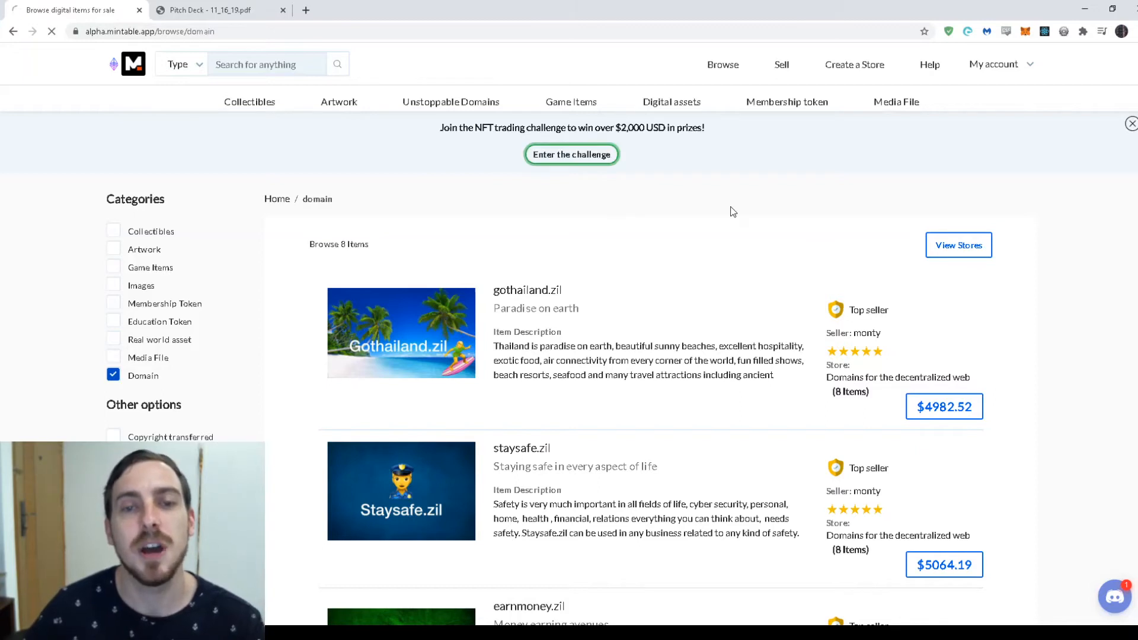
left_click(572, 155)
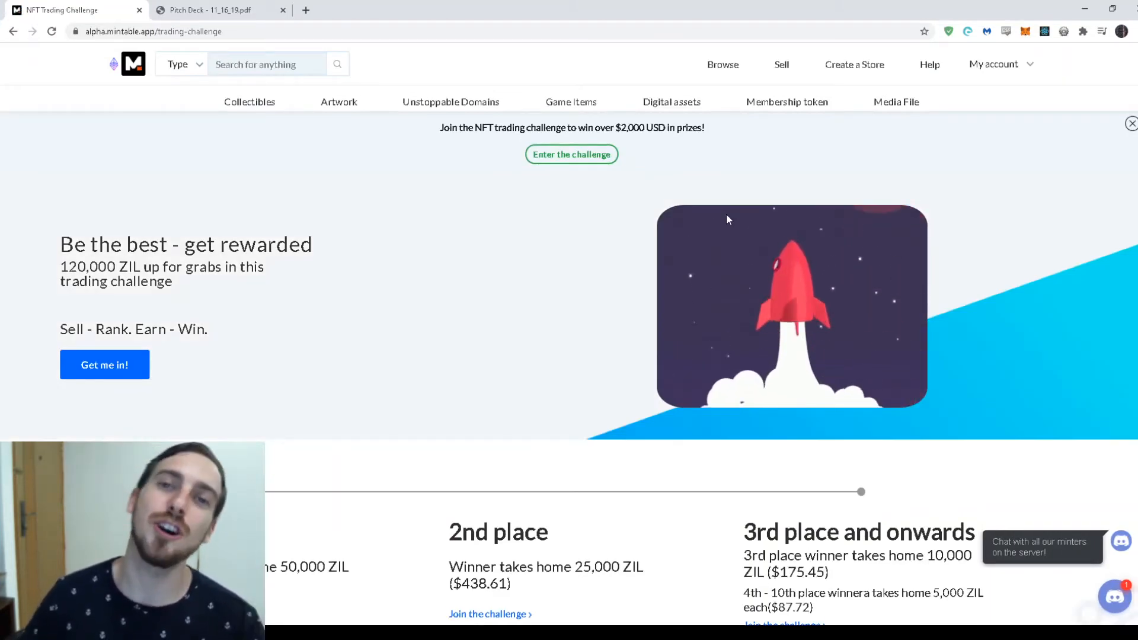
mouse_move(367, 230)
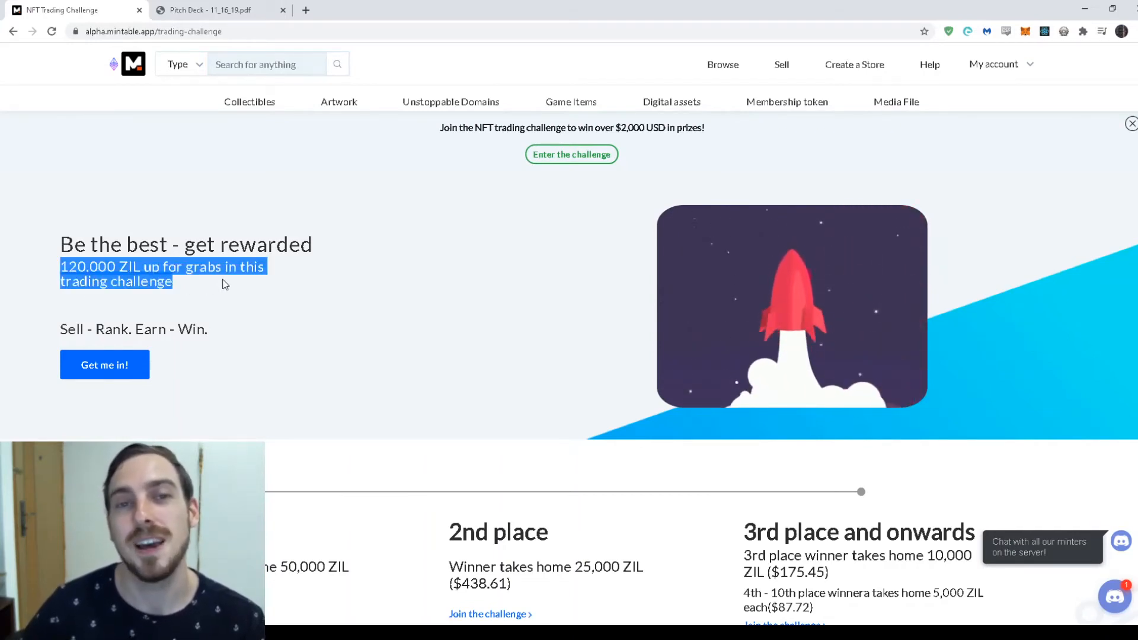
Step: Review the challenge prize tiers (50,000, 25,000, 10,000 ZIL), then bring up the My account menu
scroll("down", 3)
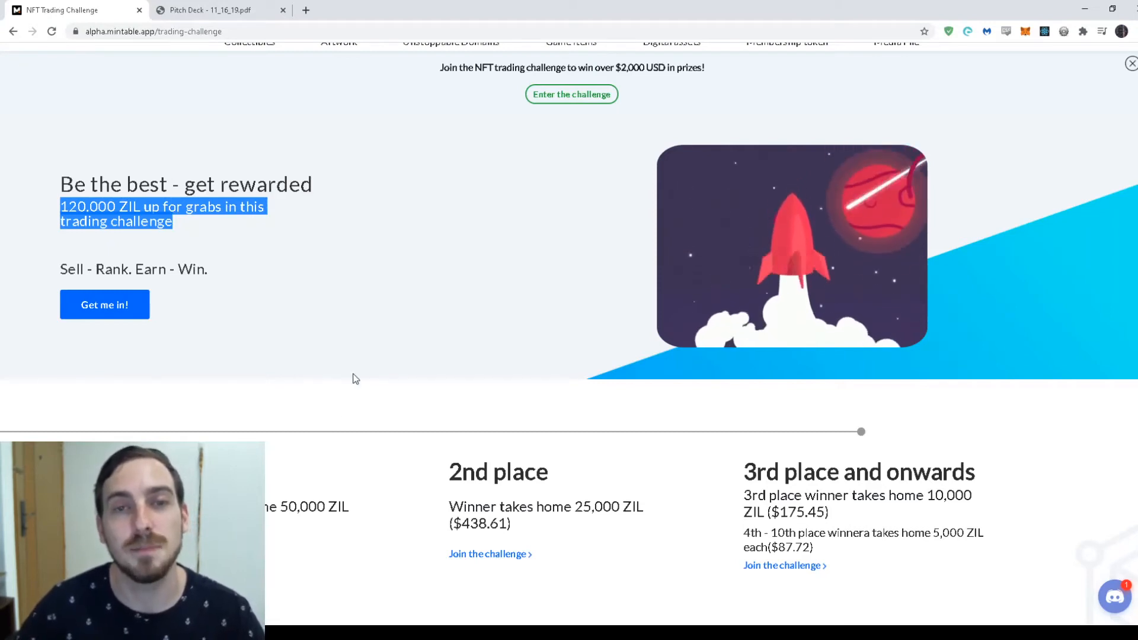
scroll("up", 3)
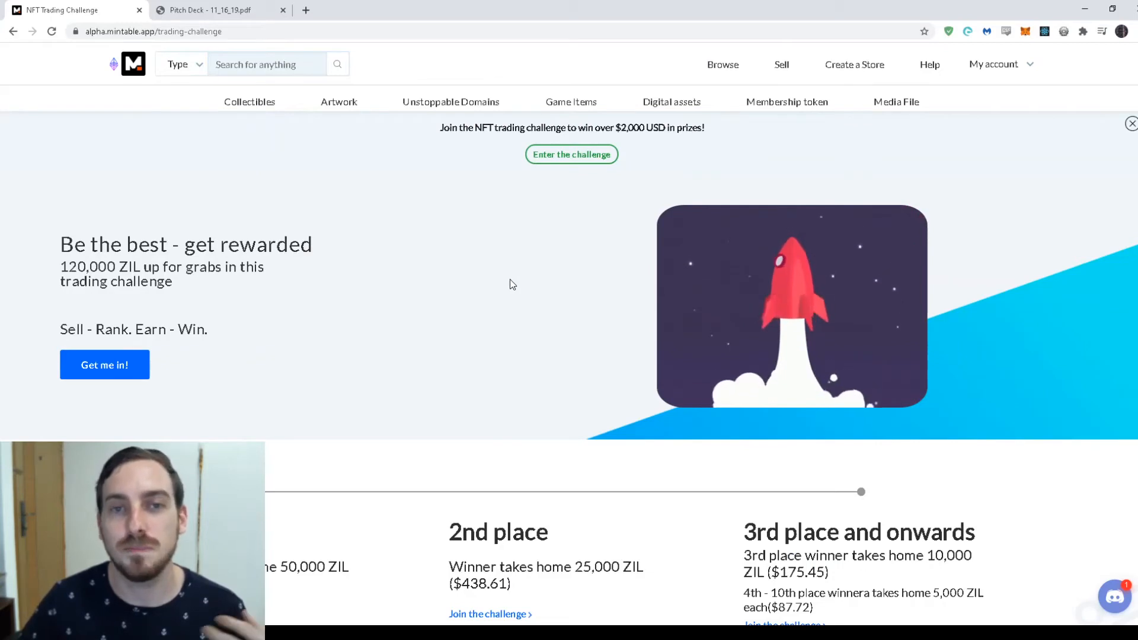
left_click(1000, 64)
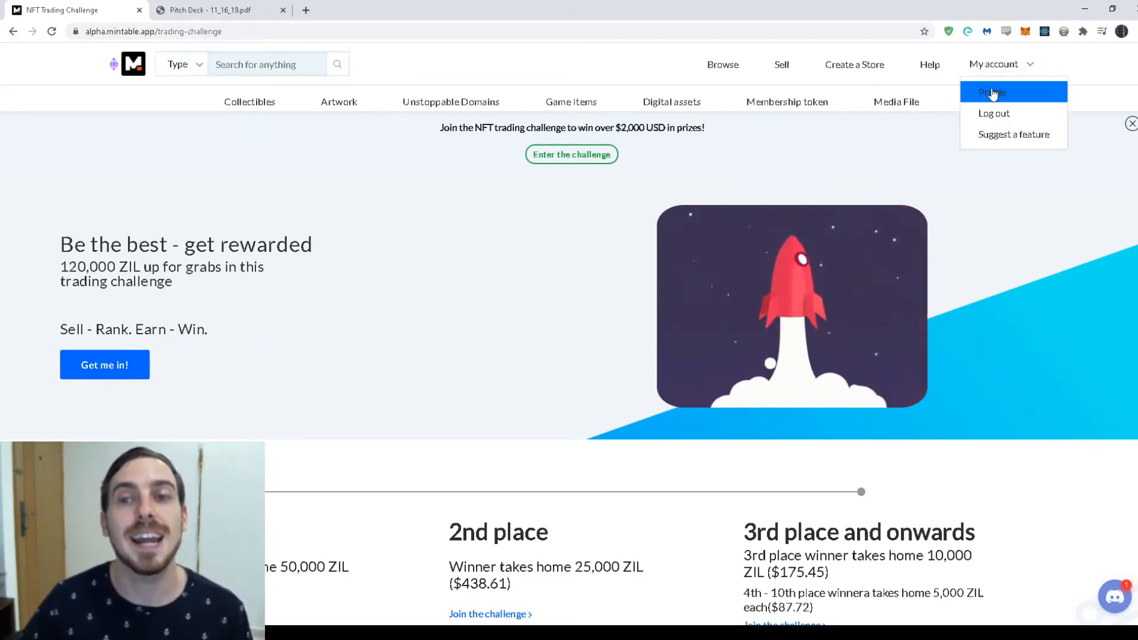
Step: View the profile's My Earnings summary ($296.58 total), then return to the home page
left_click(993, 93)
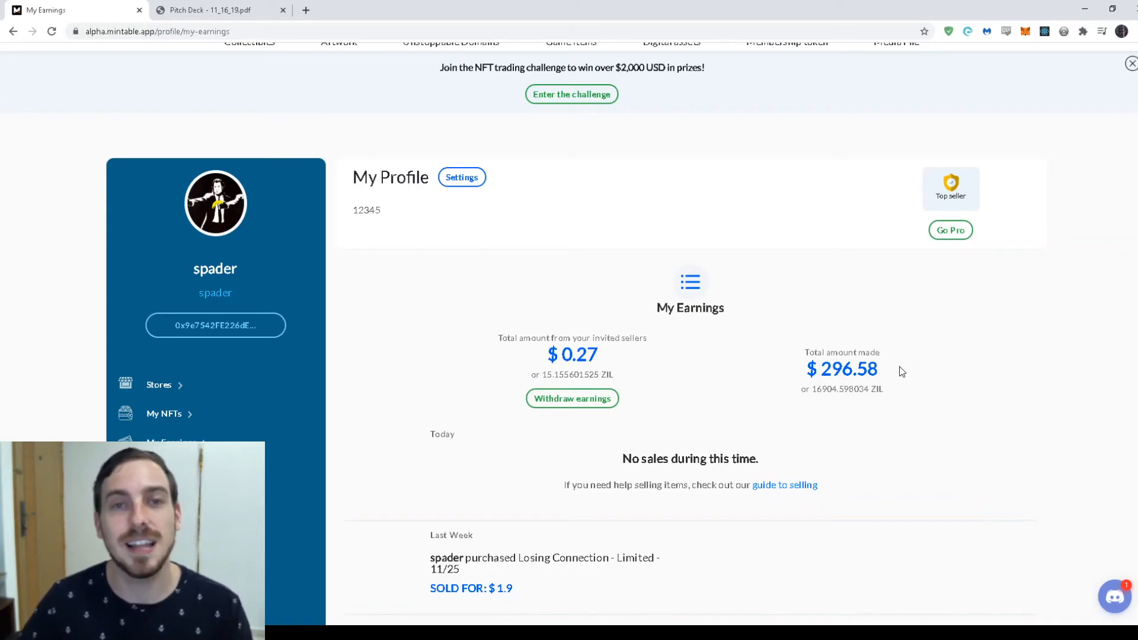
mouse_move(888, 369)
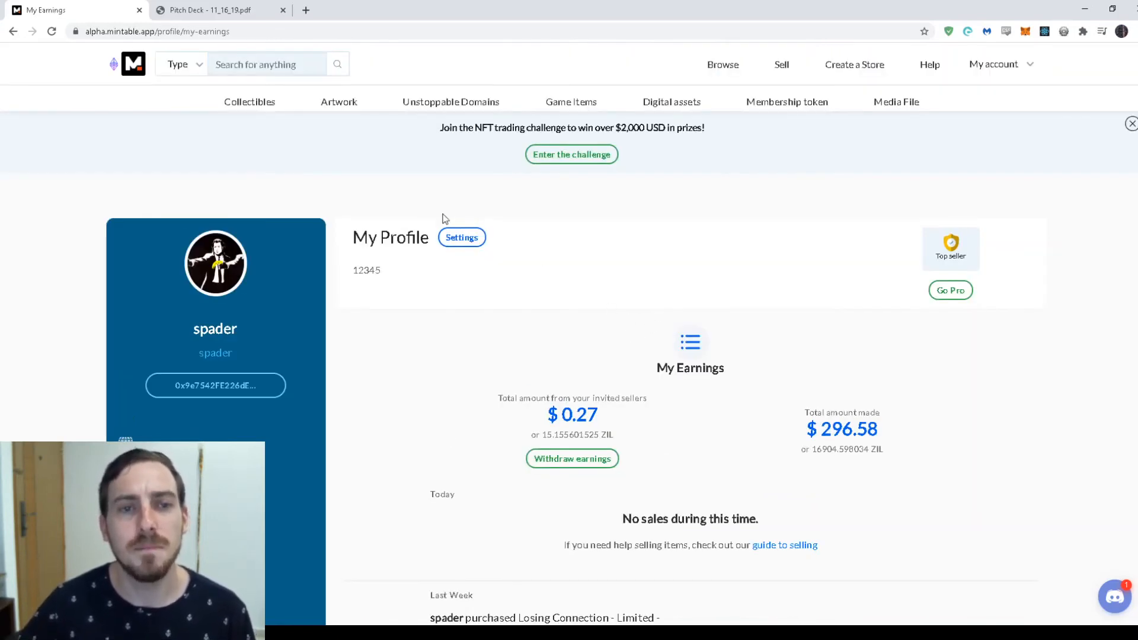
left_click(133, 64)
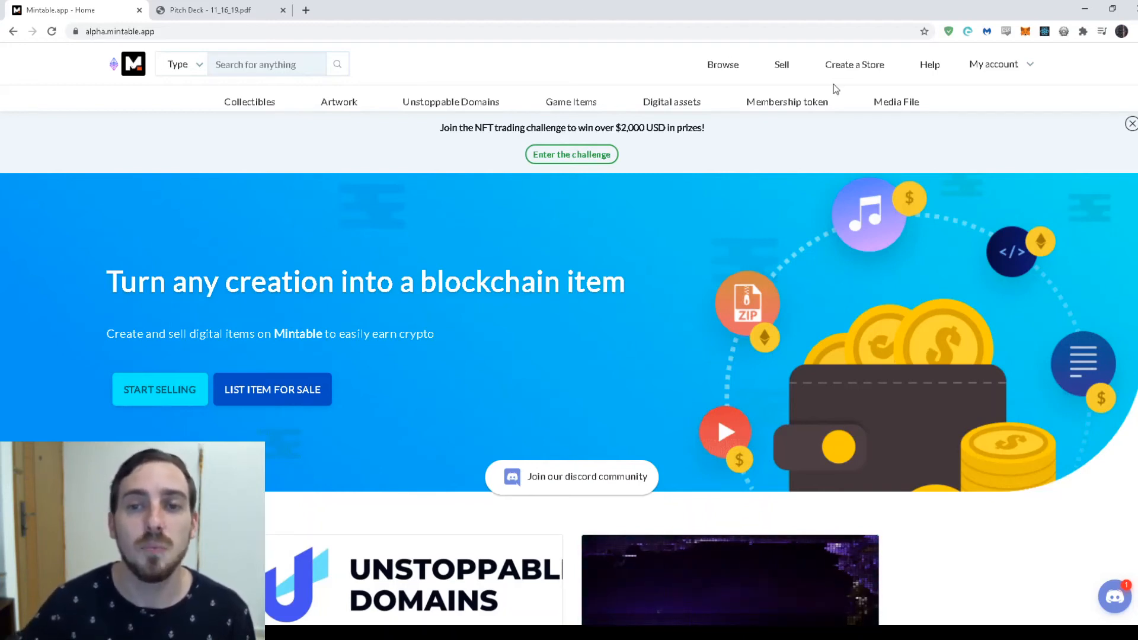
Step: Start a new listing via Sell with Artwork as the item type and review the form fields
left_click(271, 389)
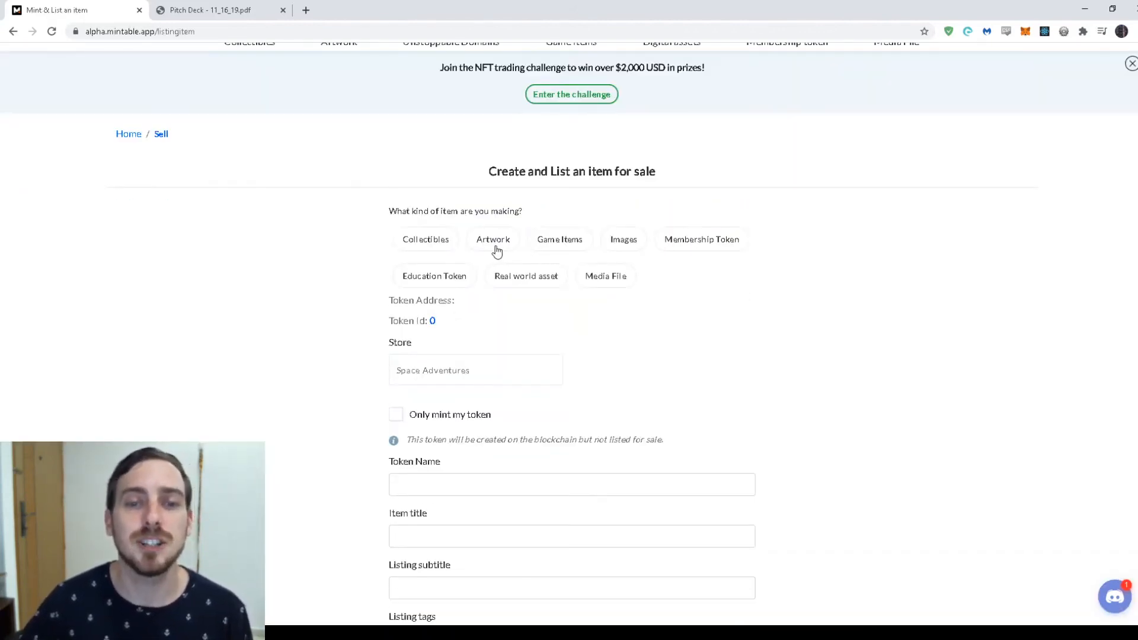
left_click(493, 239)
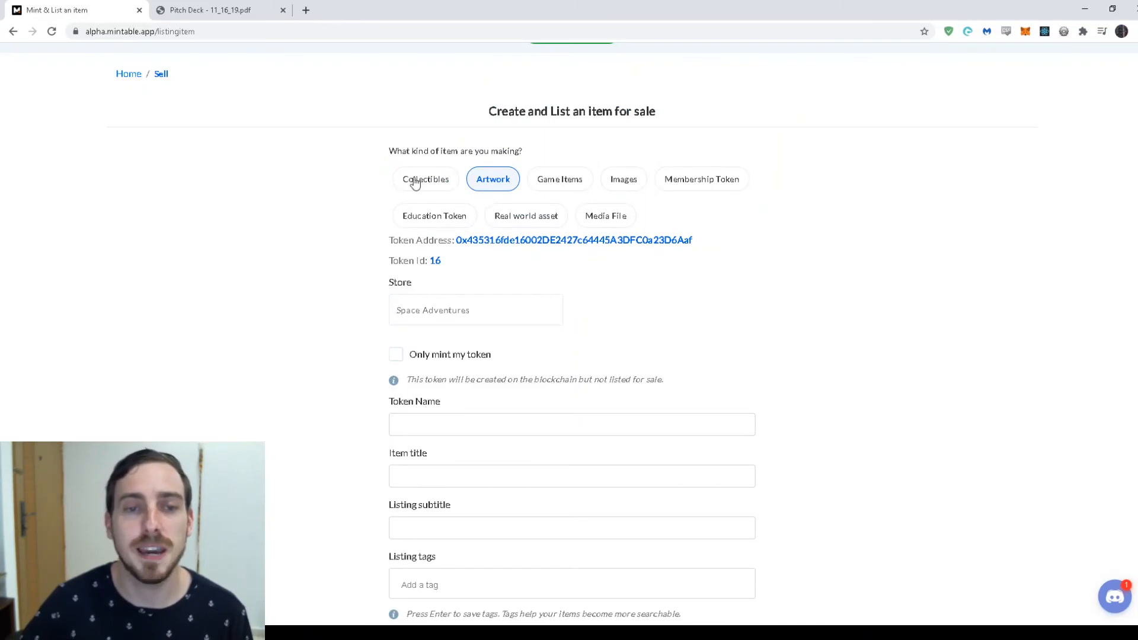
scroll("down", 3)
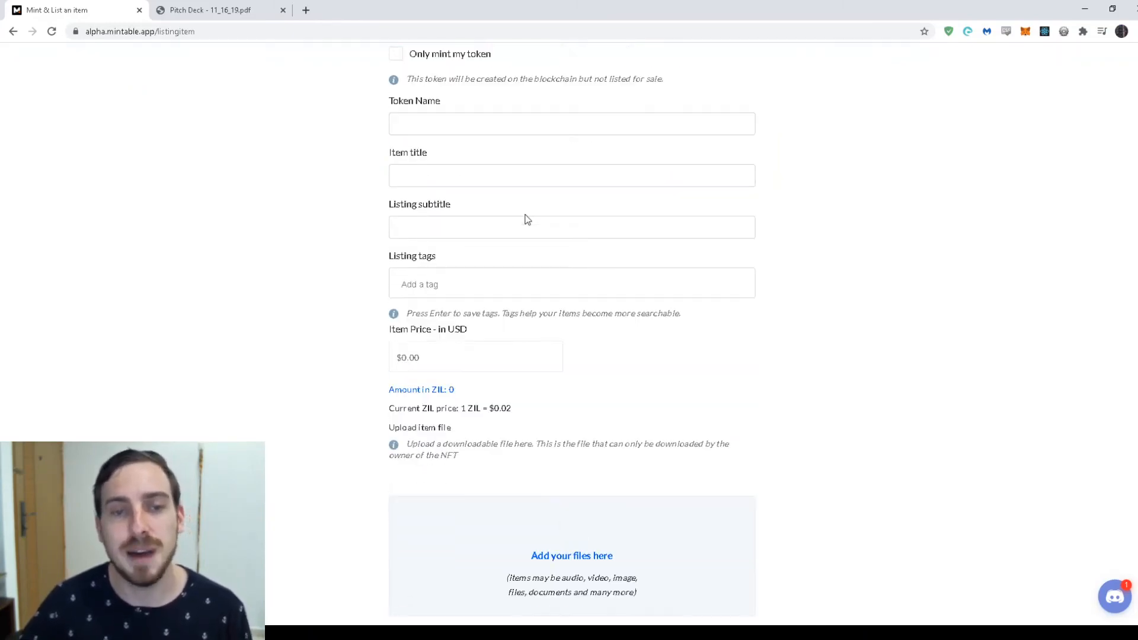
scroll("down", 3)
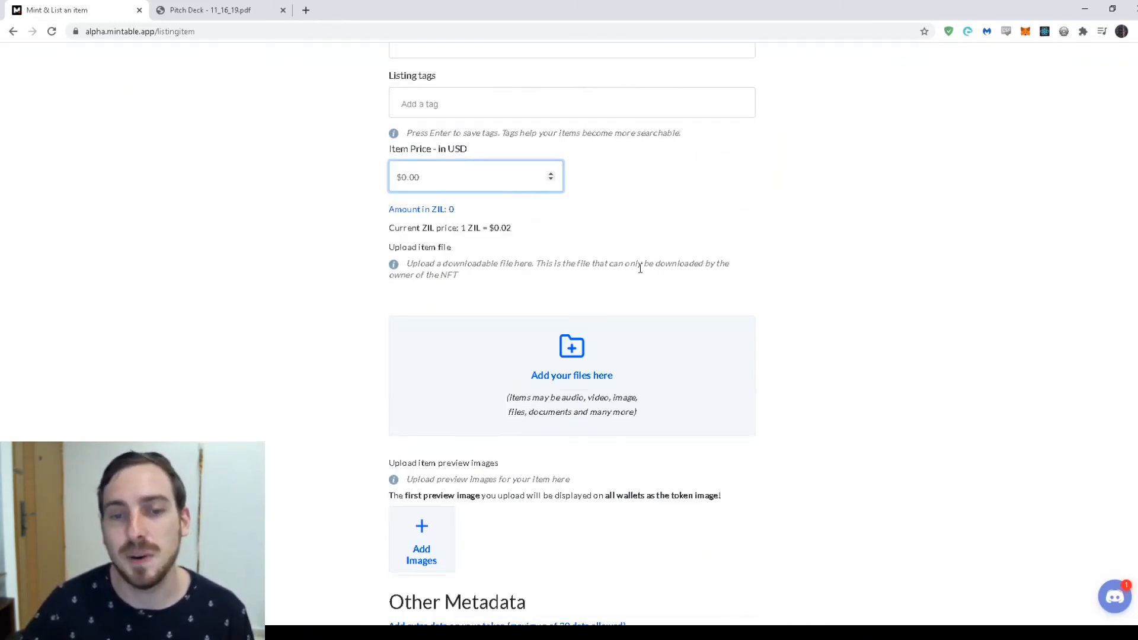
scroll("down", 3)
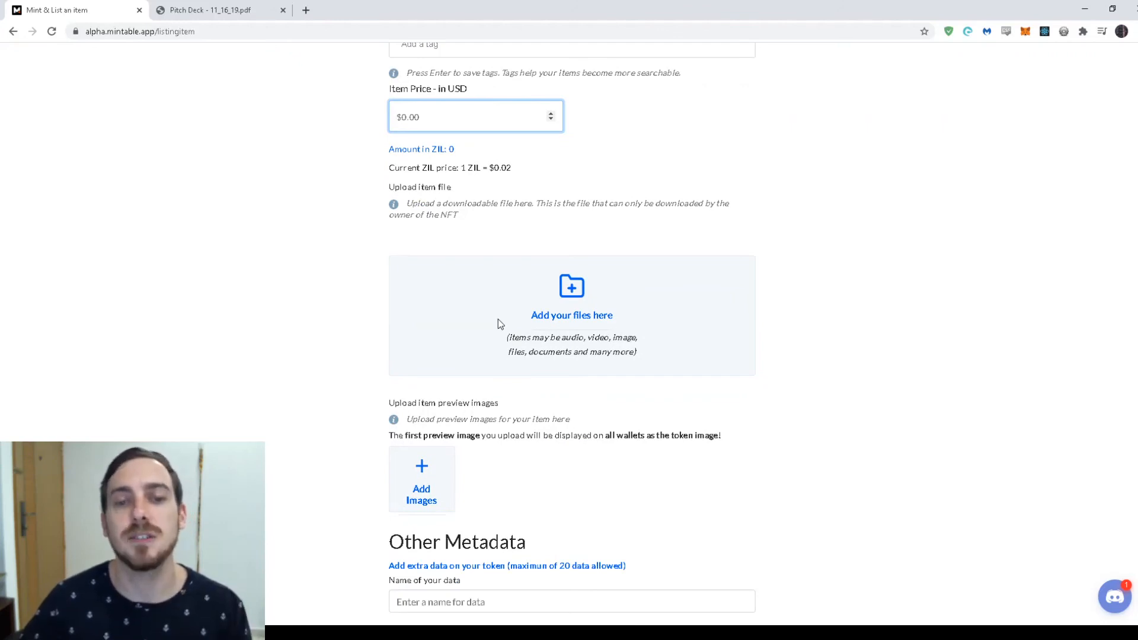
scroll("down", 3)
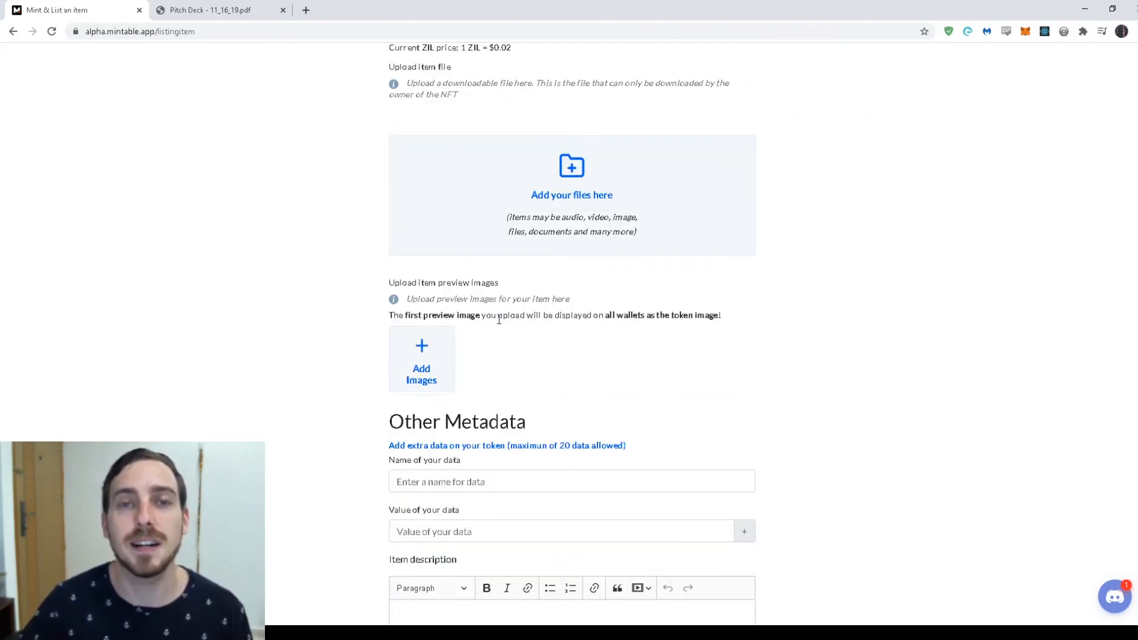
scroll("down", 3)
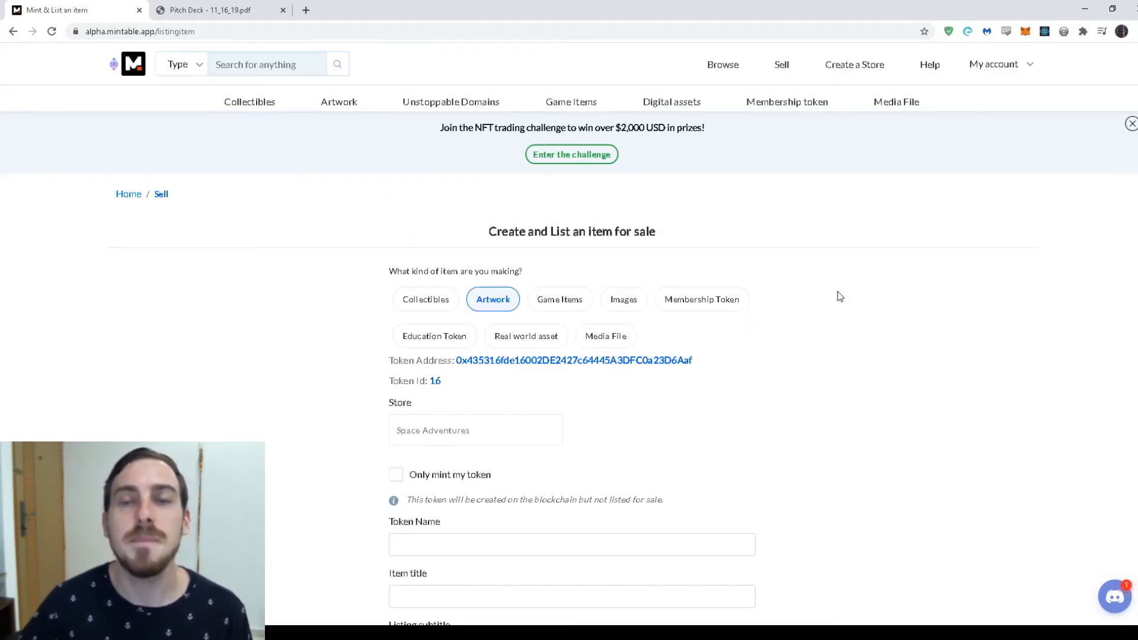
mouse_move(835, 306)
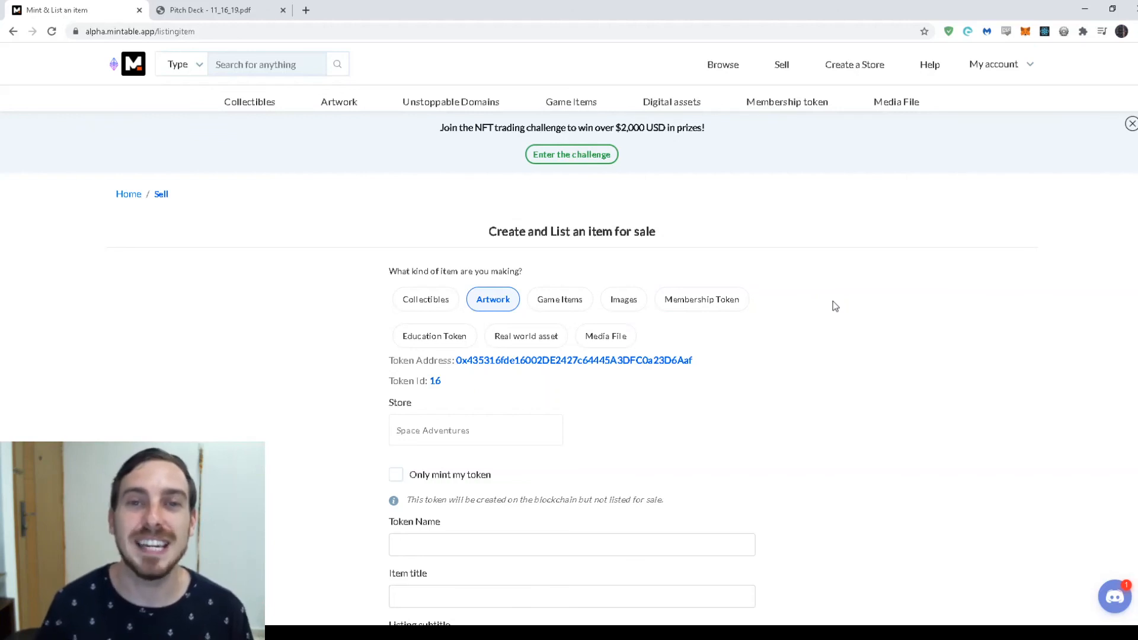
mouse_move(993, 233)
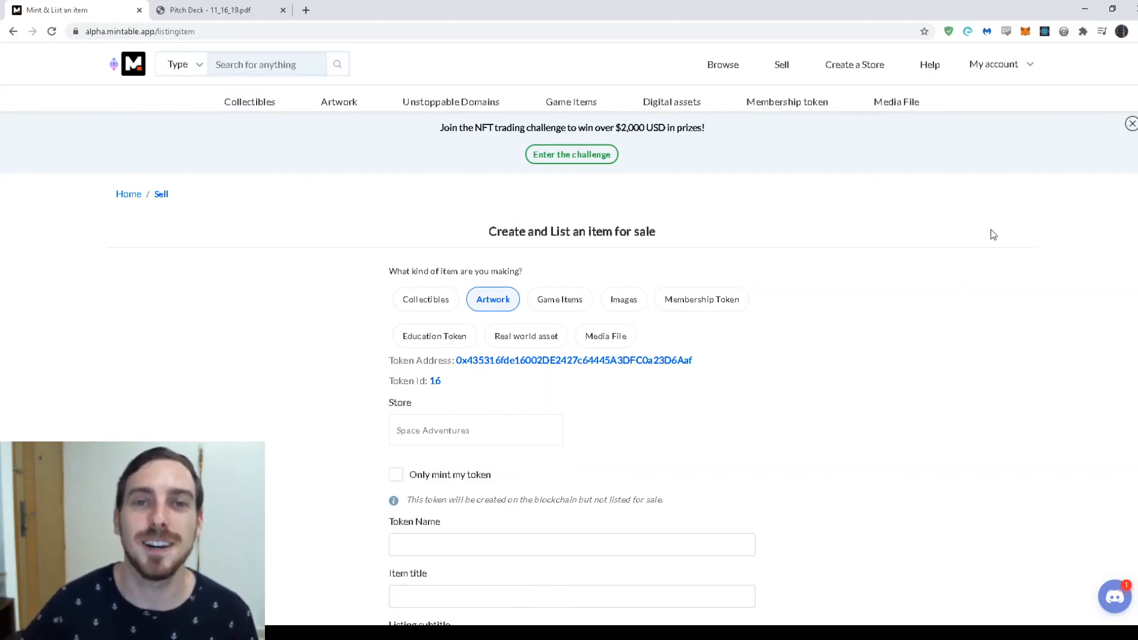